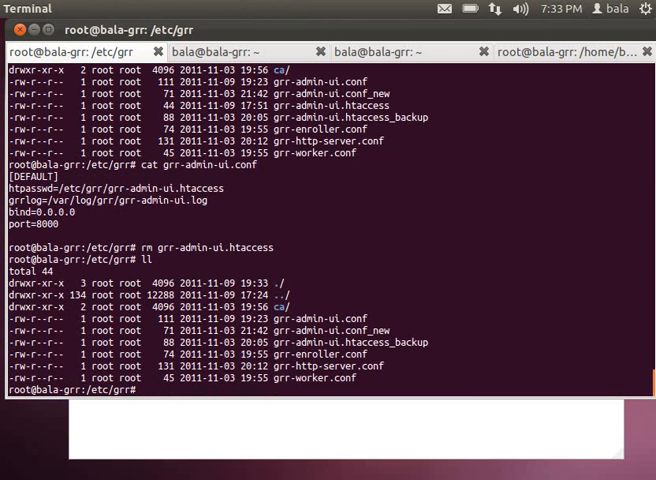
Create /etc/grr/grr-admin-ui.htaccess with htpasswd -c for user1, entering the password twice.
type("ht")
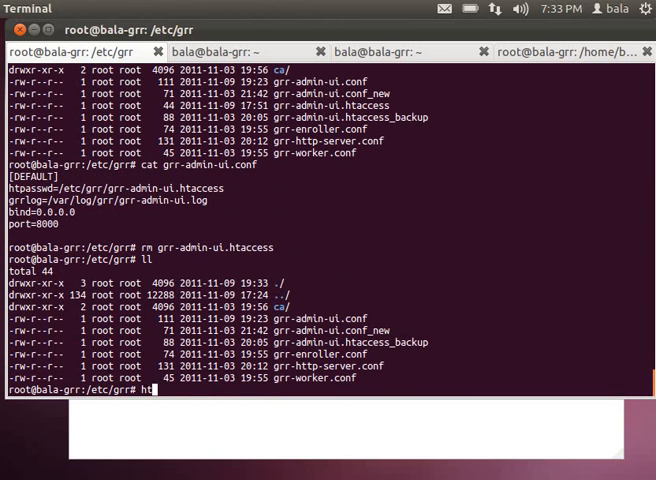
type("o")
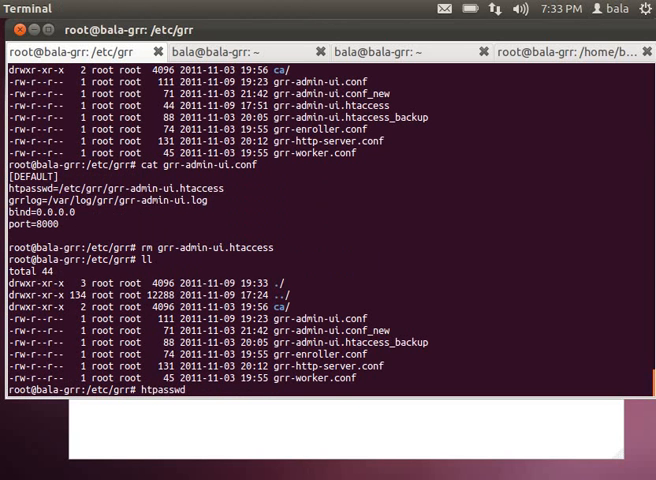
type("-c")
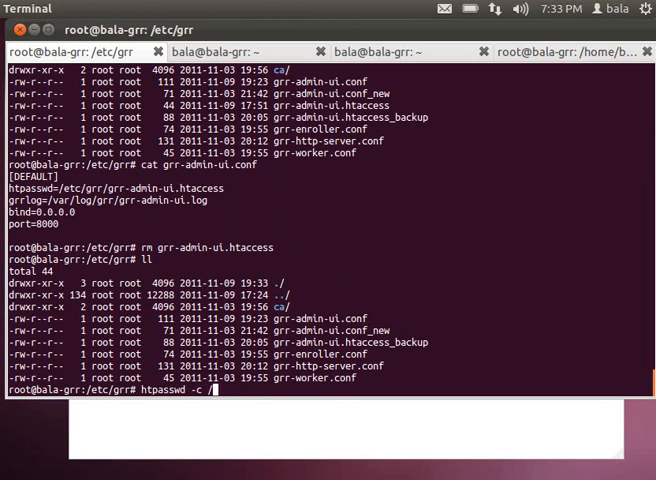
type("/etc/grr/grr-")
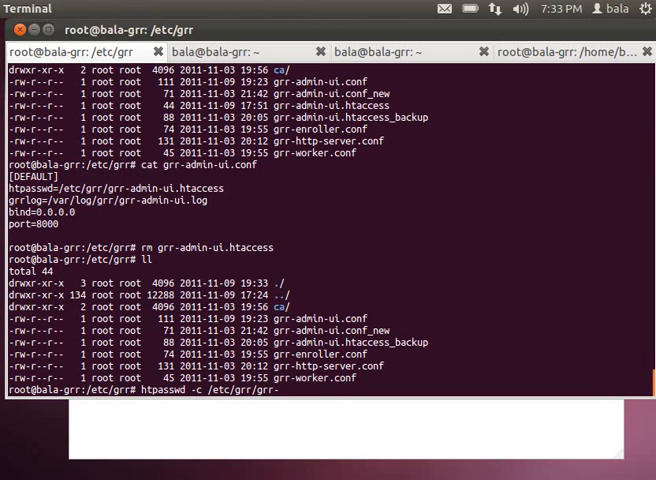
type("admin-ui.htaccess")
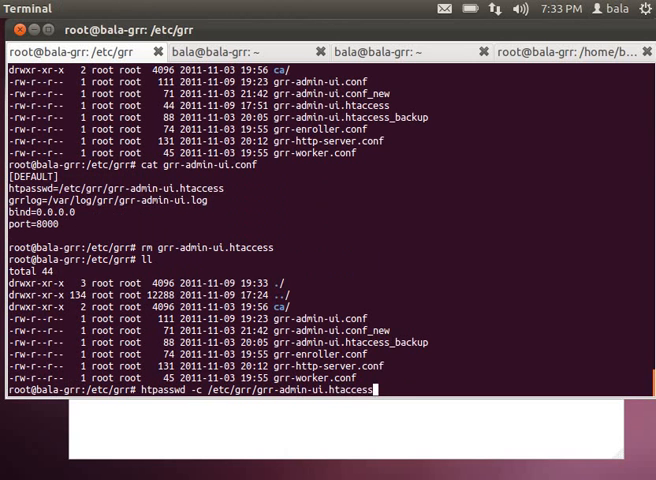
type("user1")
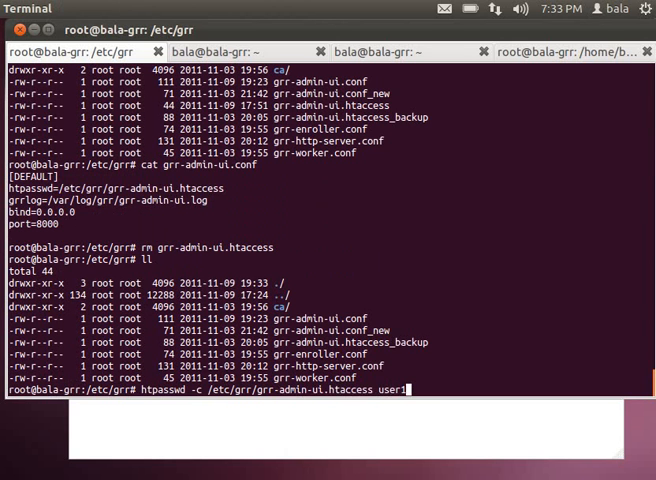
key("Return")
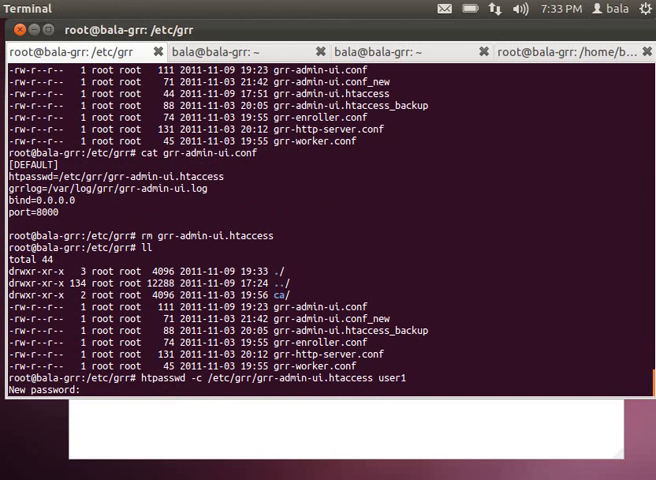
key("Return")
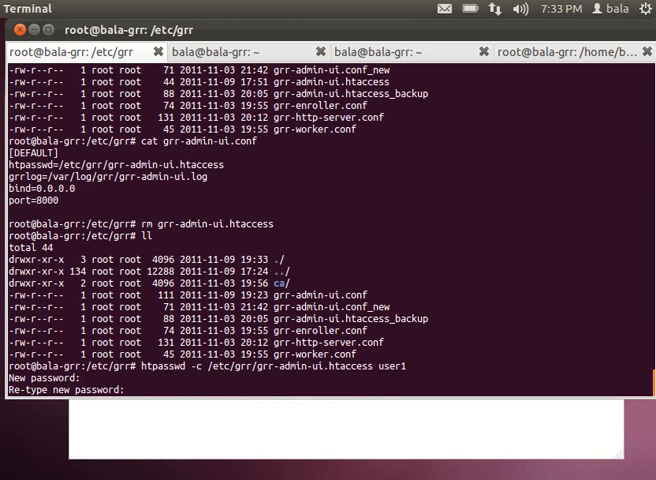
key("Return")
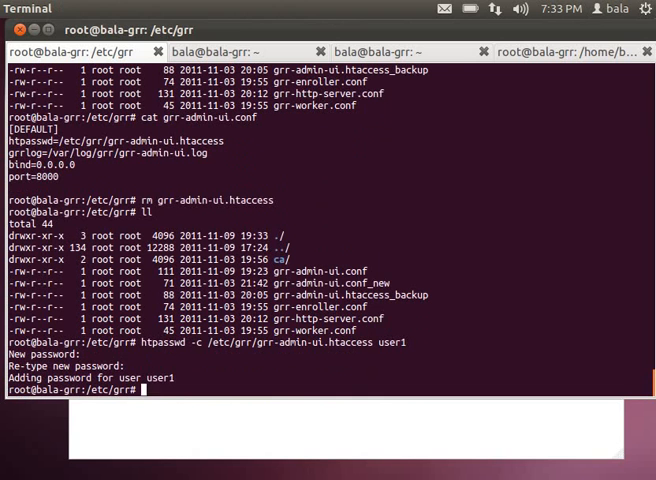
Display the user1 entry in /etc/grr/grr-admin-ui.htaccess with cat.
type("cat /etc/grr/grr-")
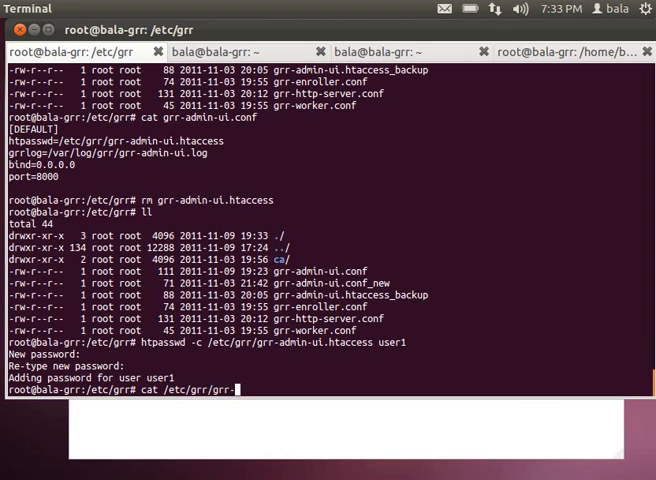
type("admin-ui.htaccess")
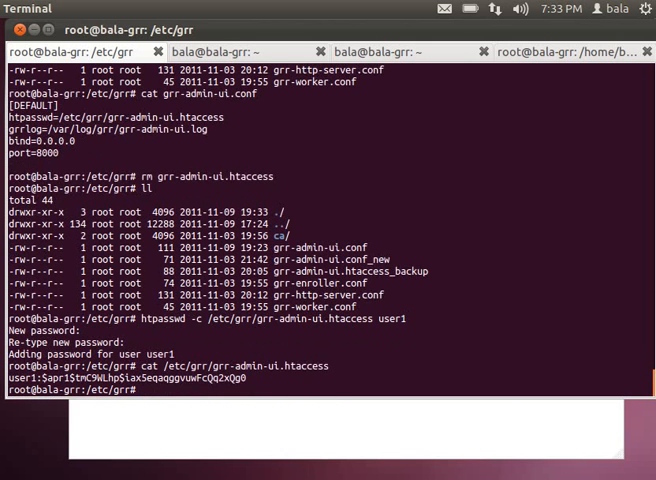
type("cat /etc/grr/grr-admin-ui.htaccess")
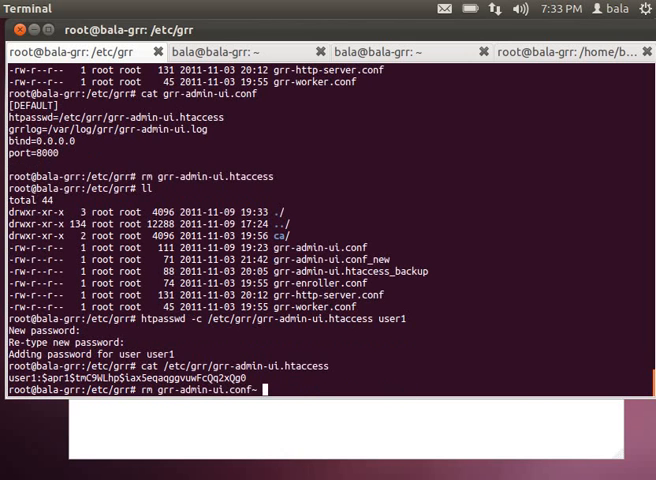
Start grr_admin_ui.py with --config=/etc/grr/grr-admin-ui.conf, serving on port 8000.
type("/usr/local/sbin/grr_admin_ui.py --config=/etc/grr/grr-admin-ui.conf")
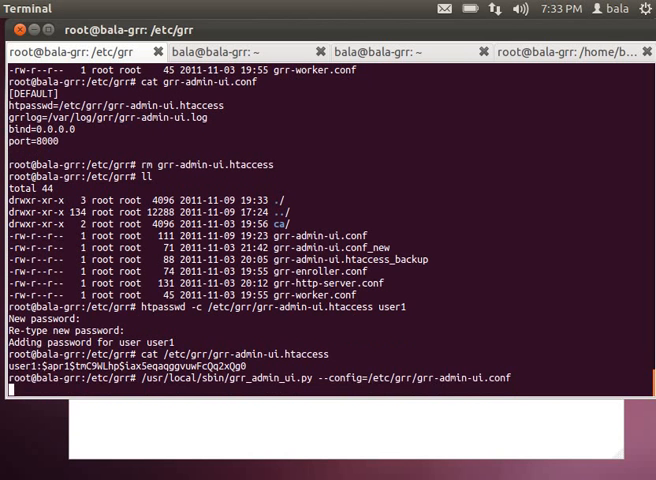
key("Return")
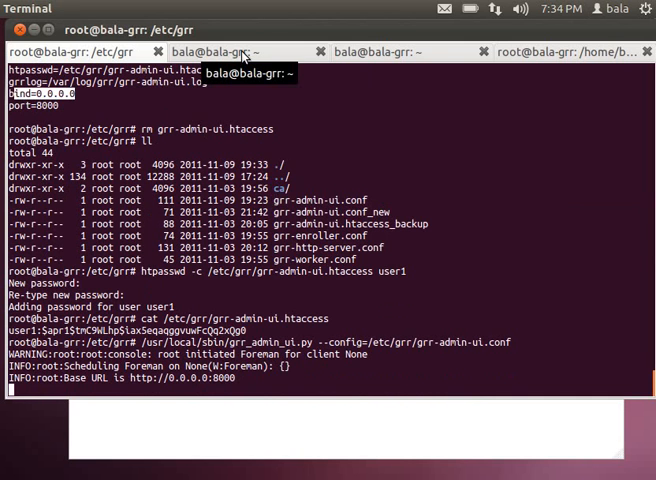
In the regular user's terminal, launch /usr/local/sbin/grr_console.py and list connections with netstat -antulp.
left_click(212, 52)
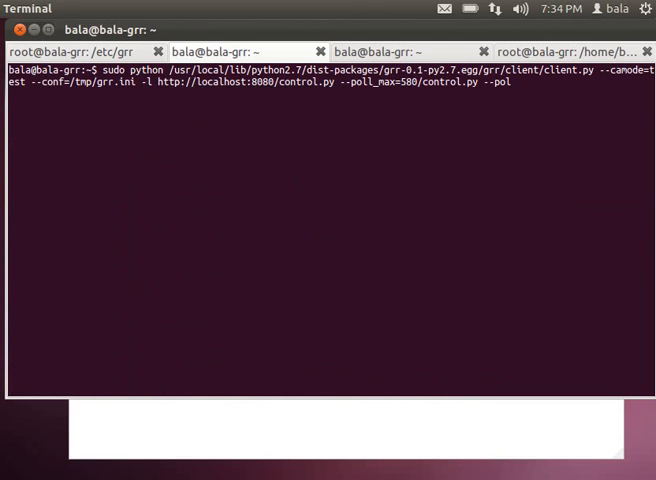
key("Return")
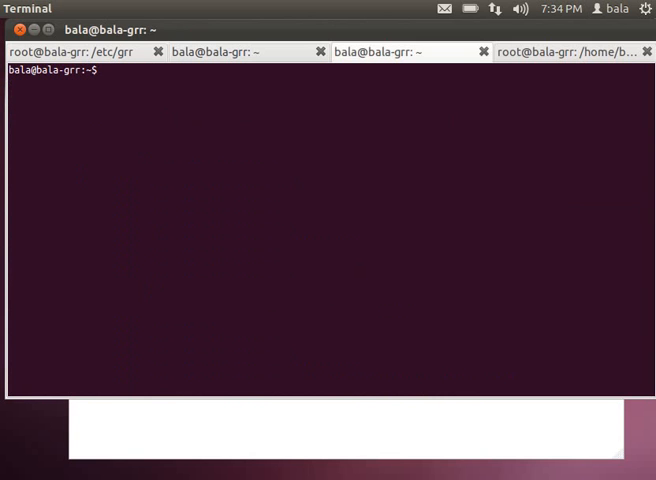
type("/usr/local/sbin/grr_console.py")
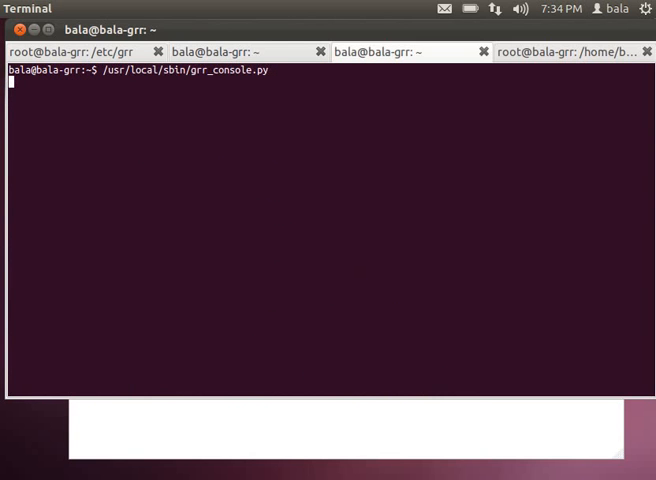
key("Return")
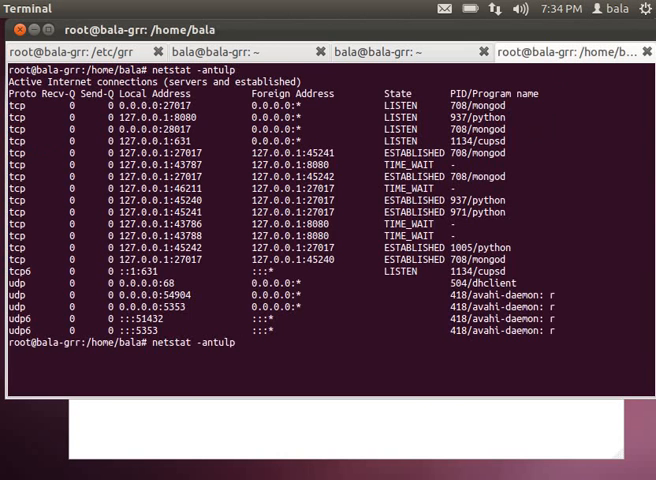
key("Return")
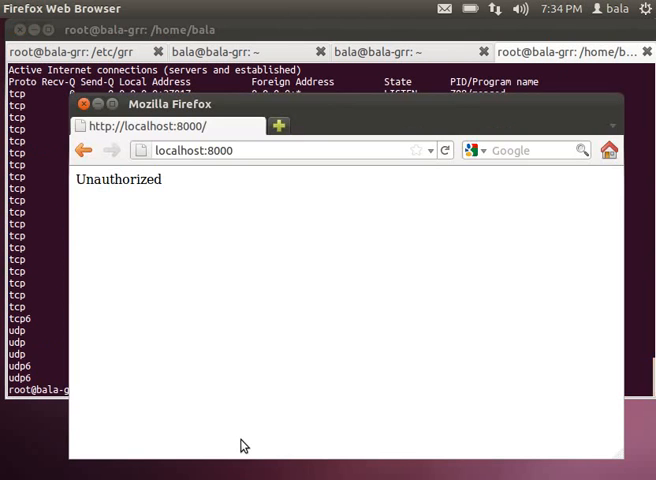
Reload localhost:8000 and submit user1 with its password in the Authentication Required dialog.
left_click(444, 150)
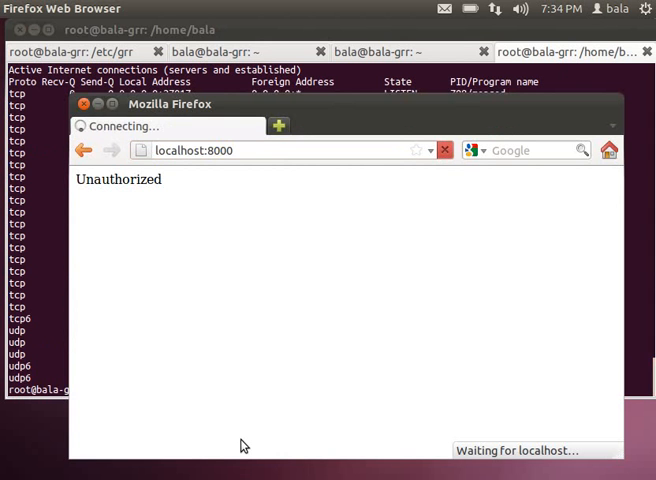
type("u")
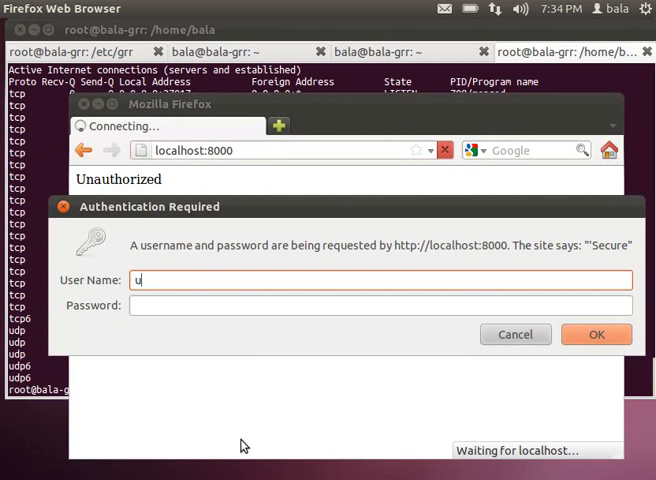
type("ser1")
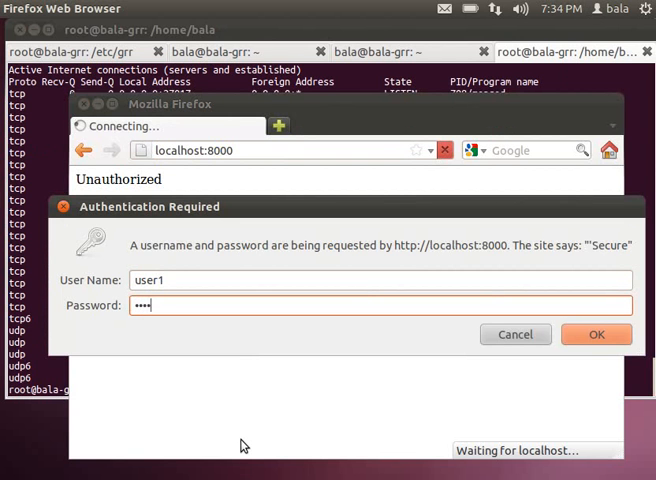
left_click(596, 334)
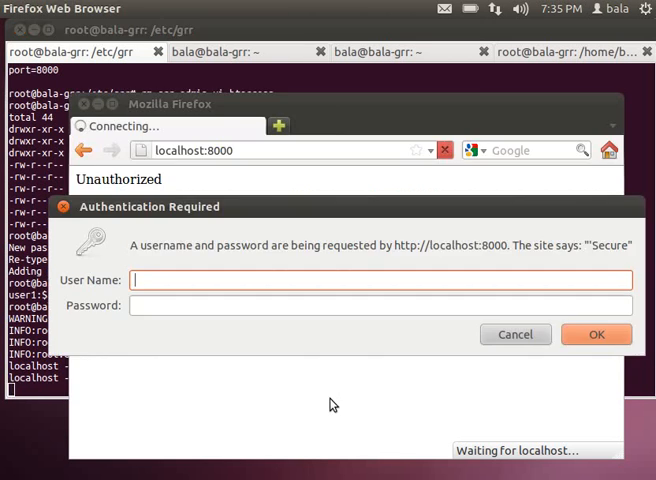
Enter user1 and the password again in the reappeared localhost:8000 login prompt.
type("user1")
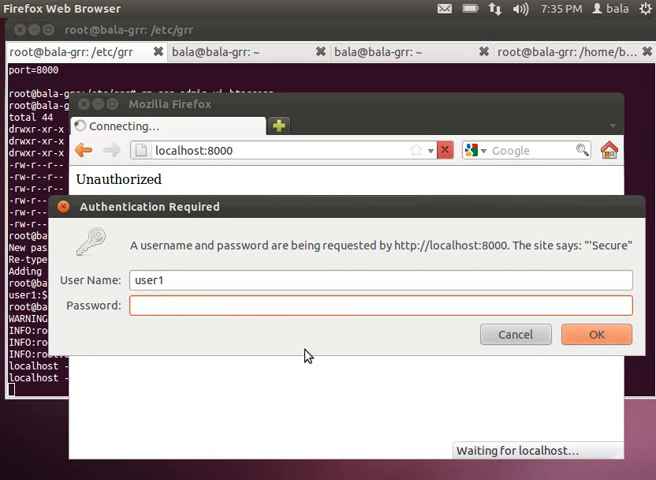
type("password")
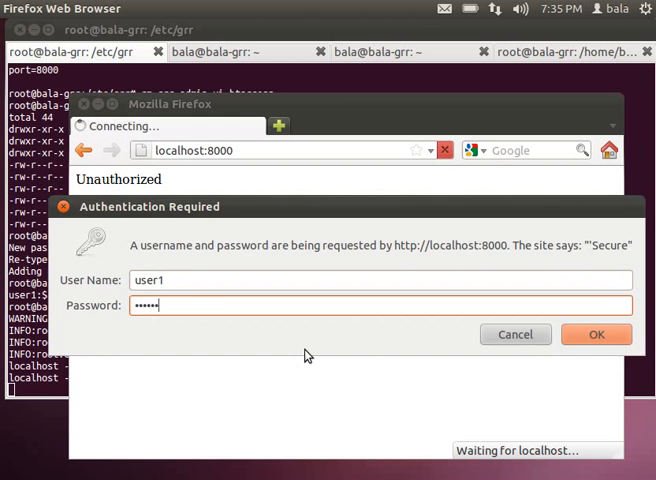